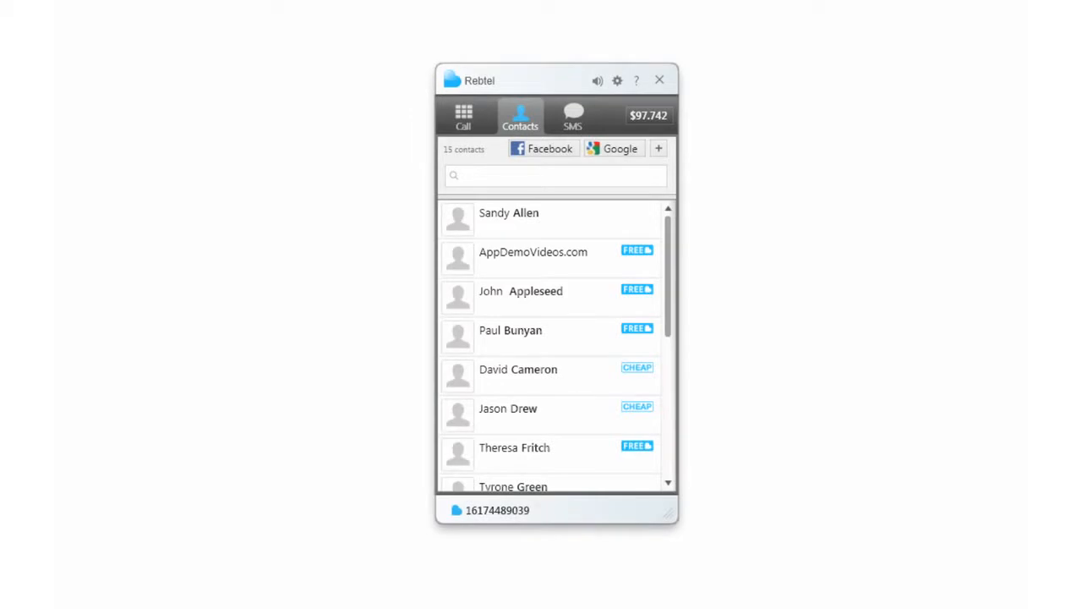
left_click(463, 116)
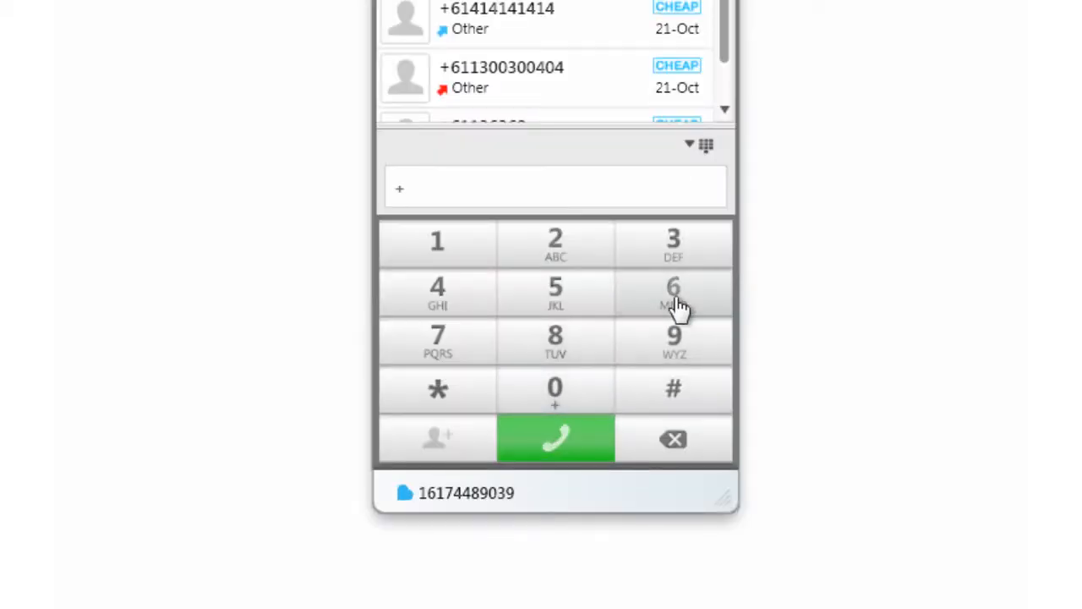
left_click(556, 242)
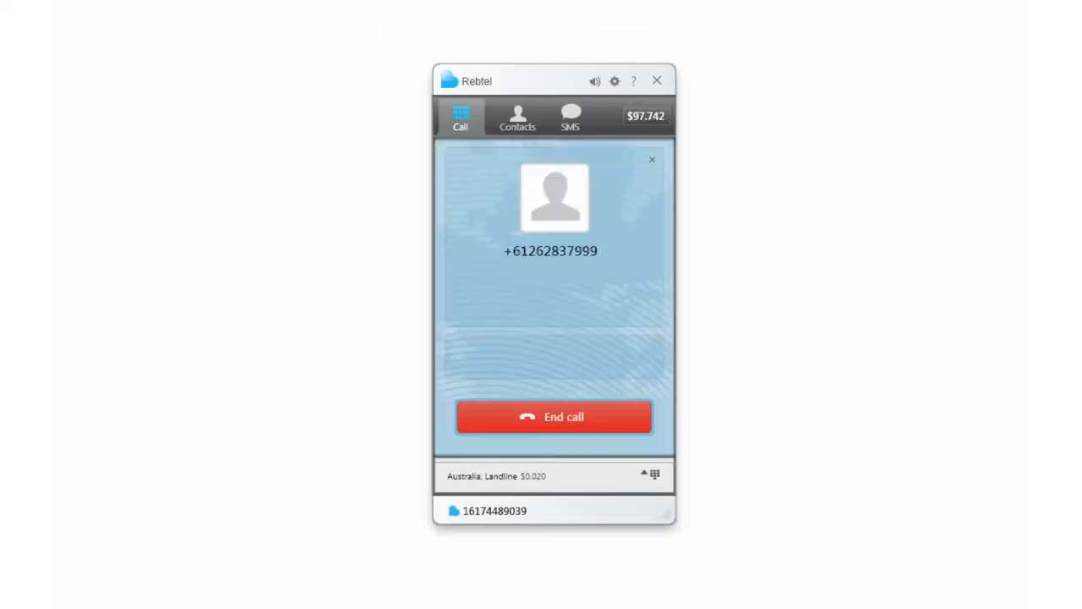
left_click(516, 117)
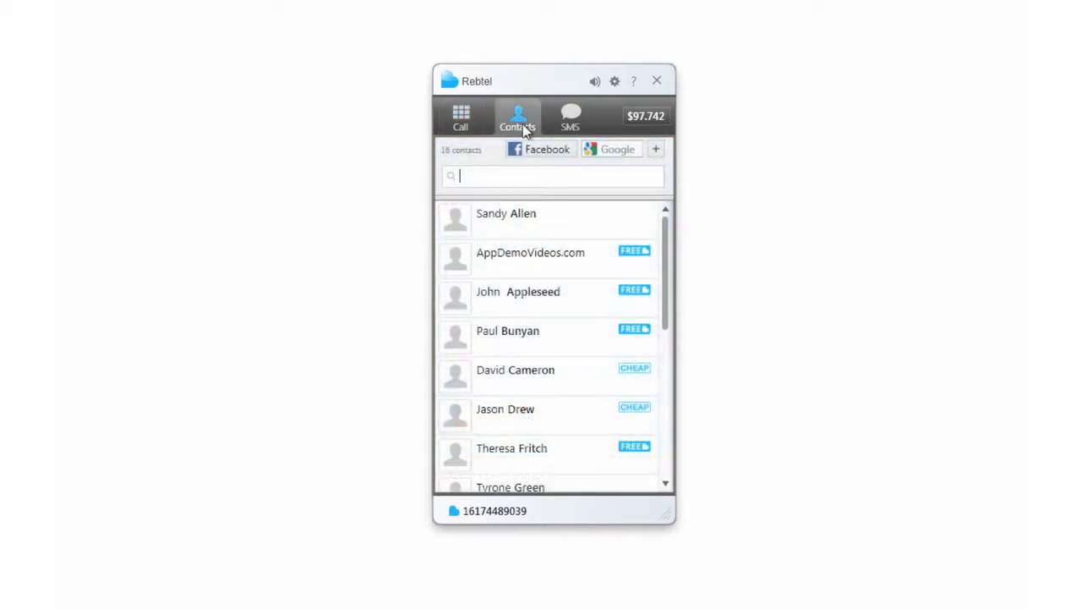
left_click(512, 448)
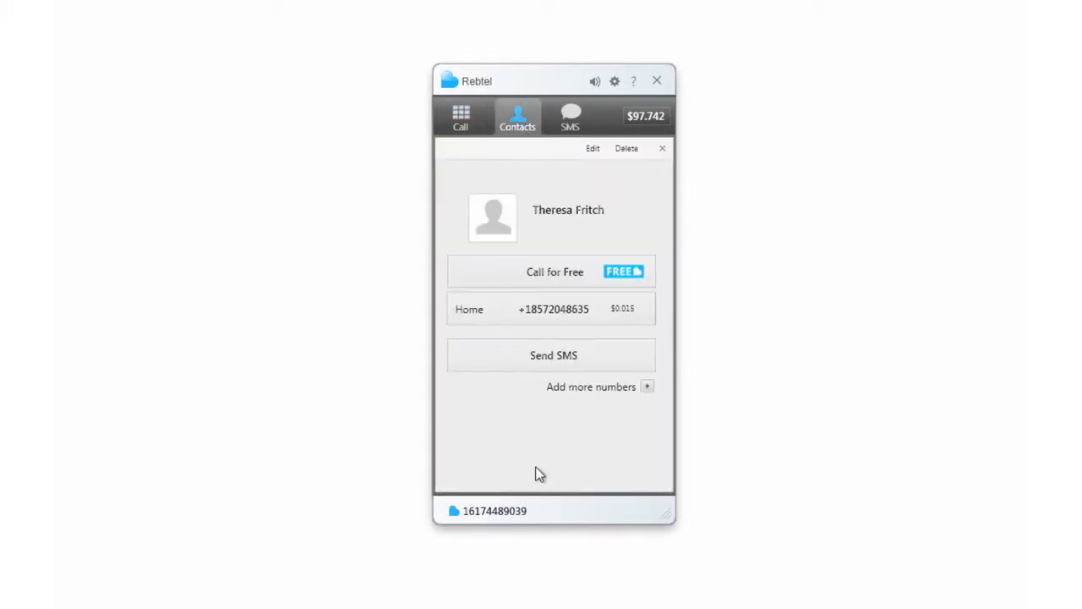
mouse_move(540, 317)
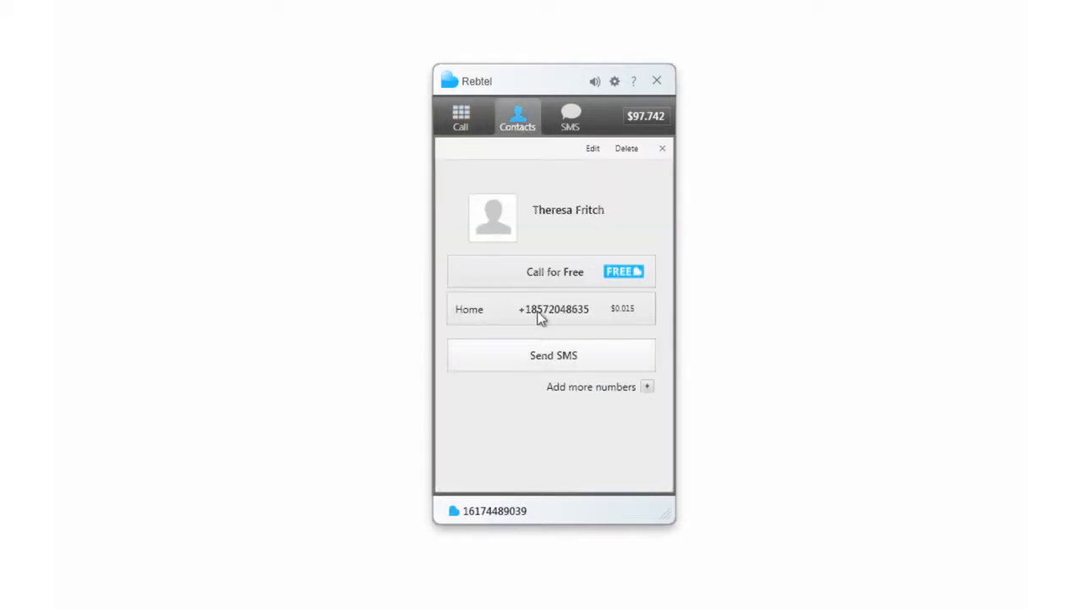
left_click(554, 271)
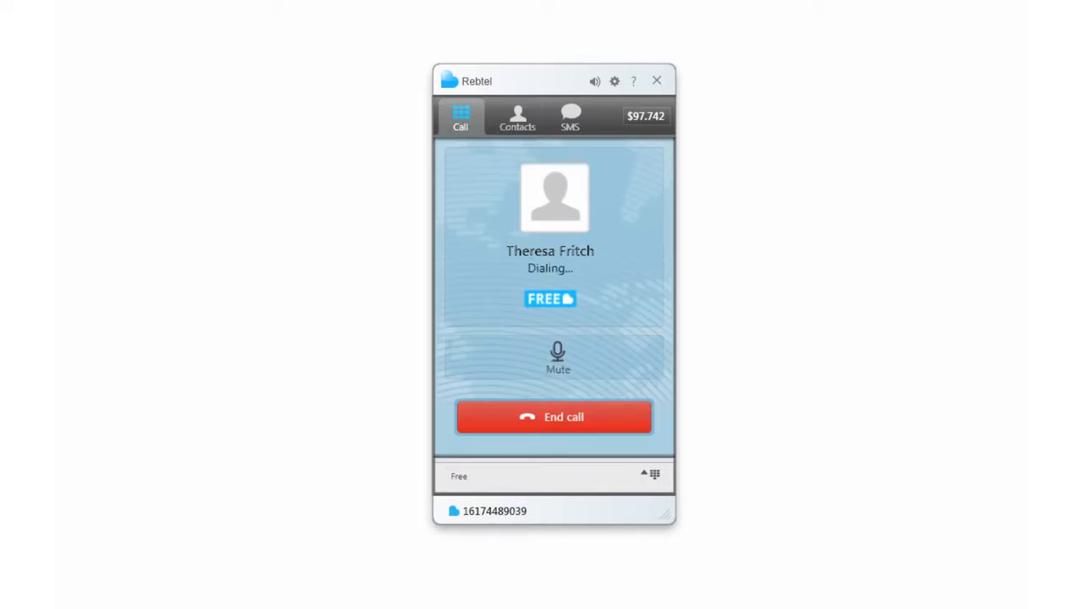
left_click(517, 116)
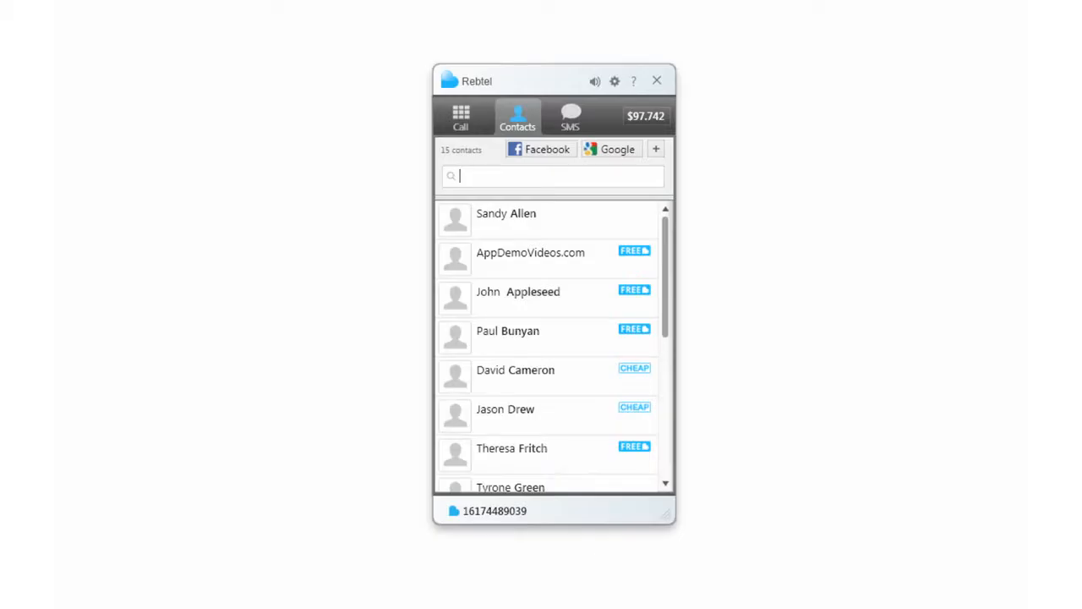
left_click(552, 175)
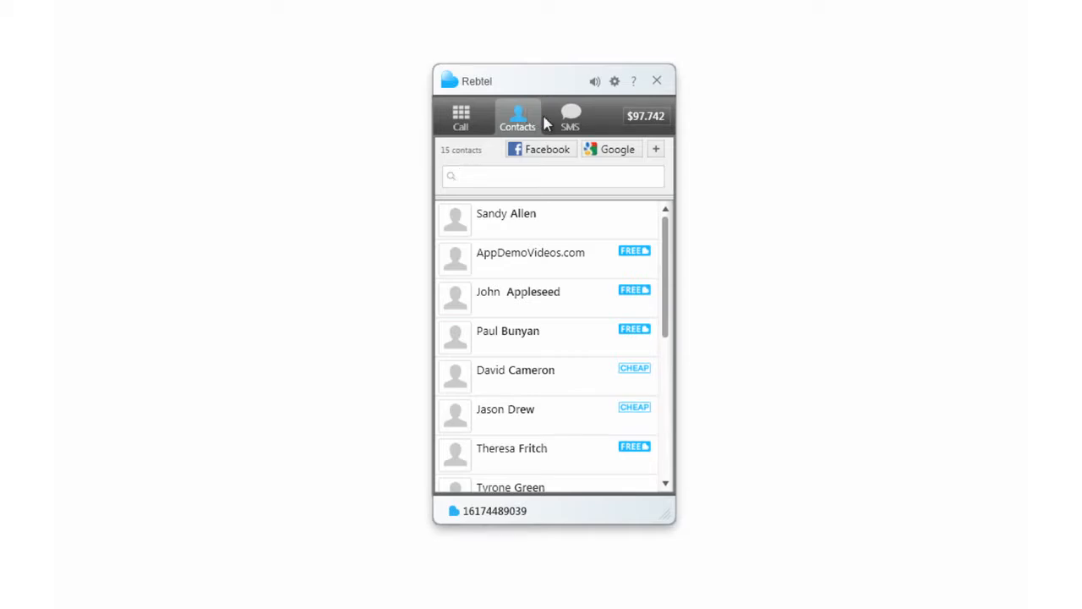
left_click(618, 148)
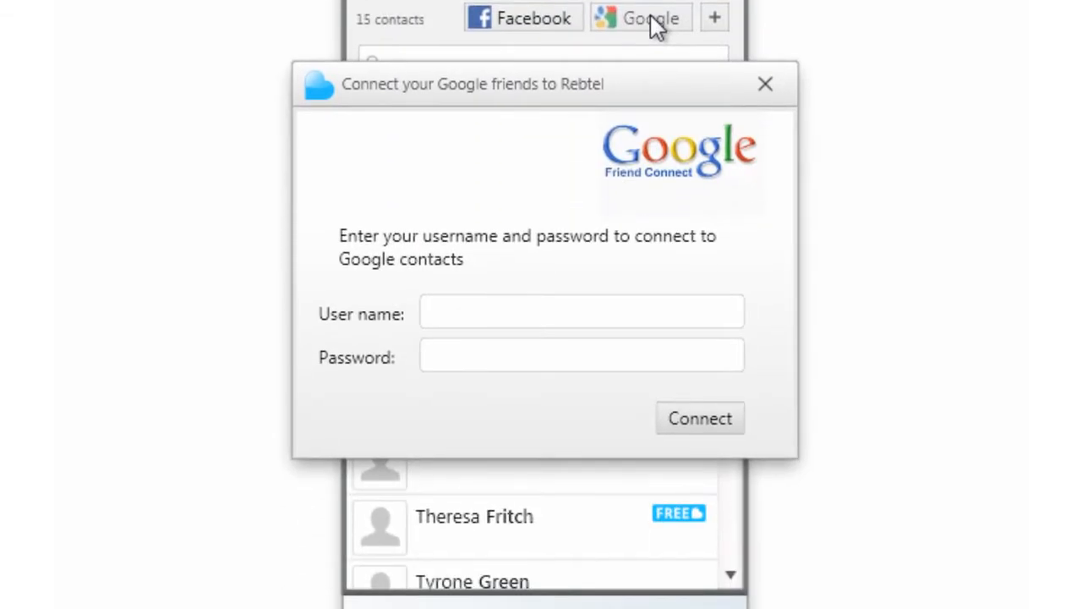
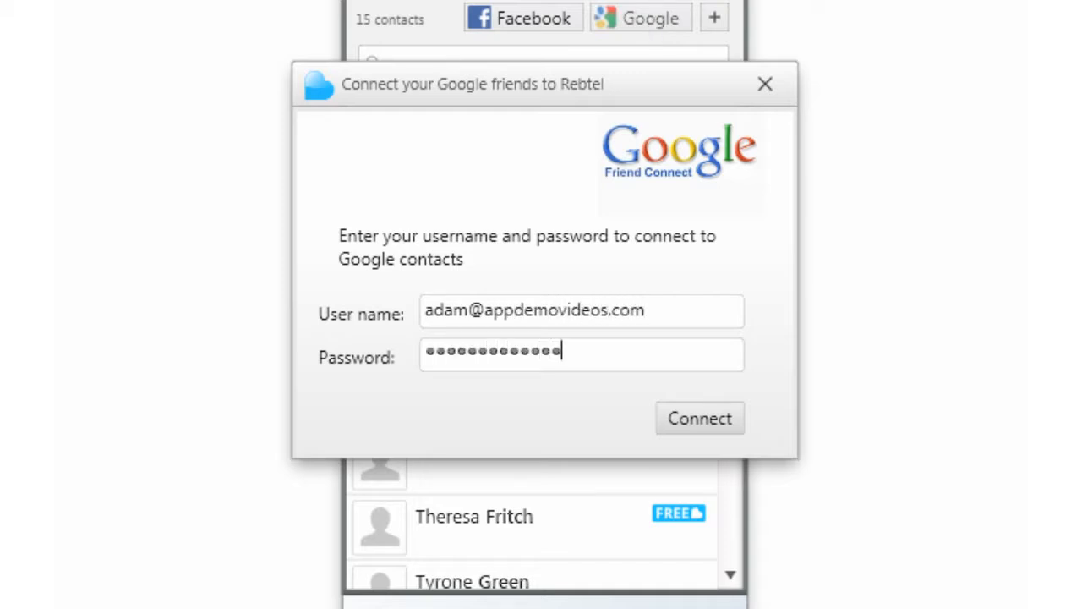
left_click(699, 418)
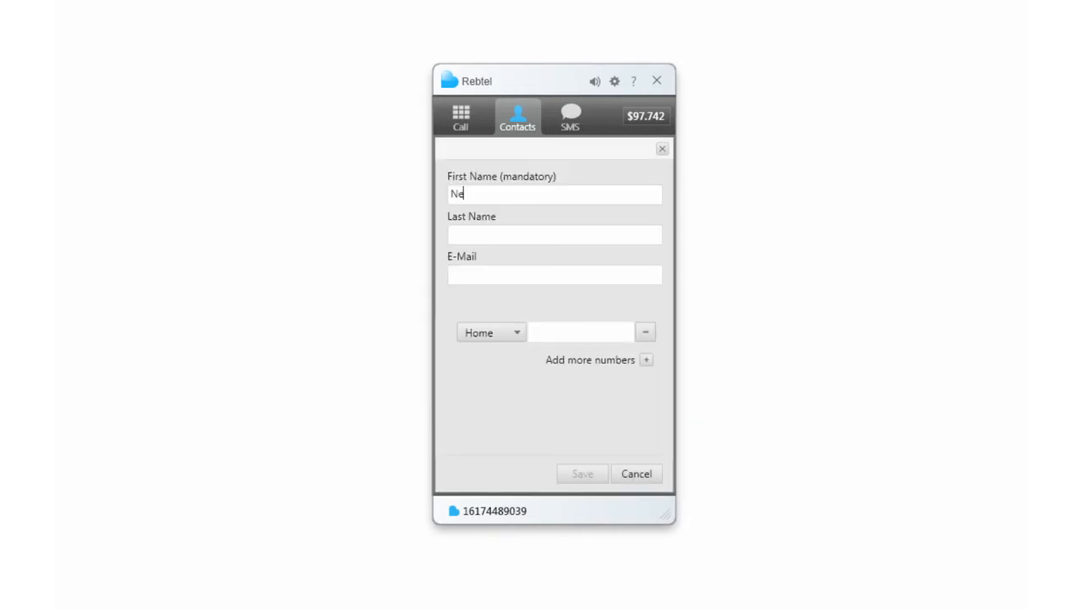
type("Kelly")
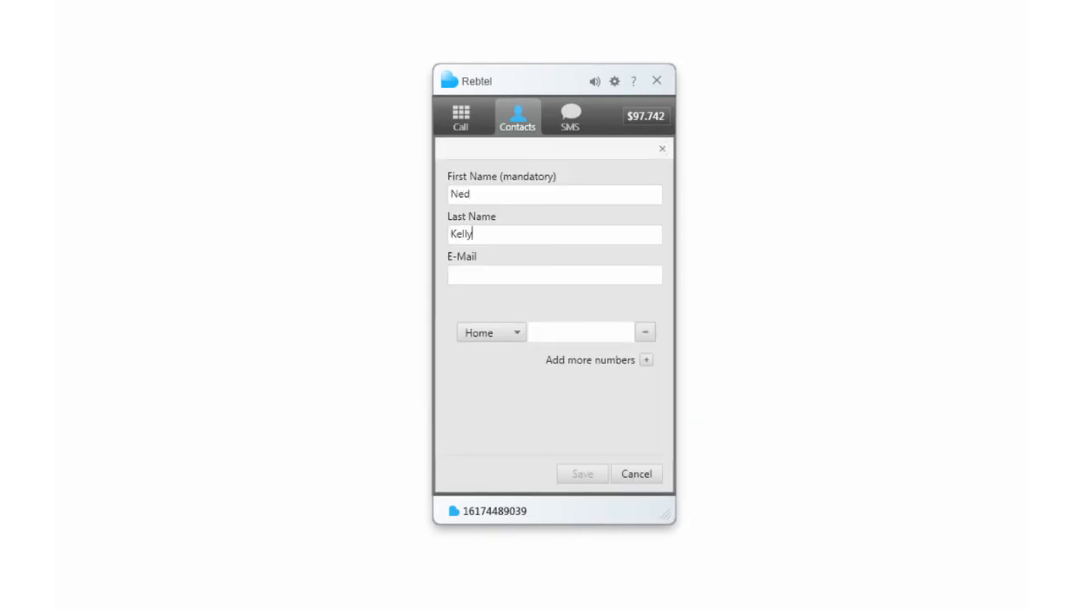
left_click(570, 116)
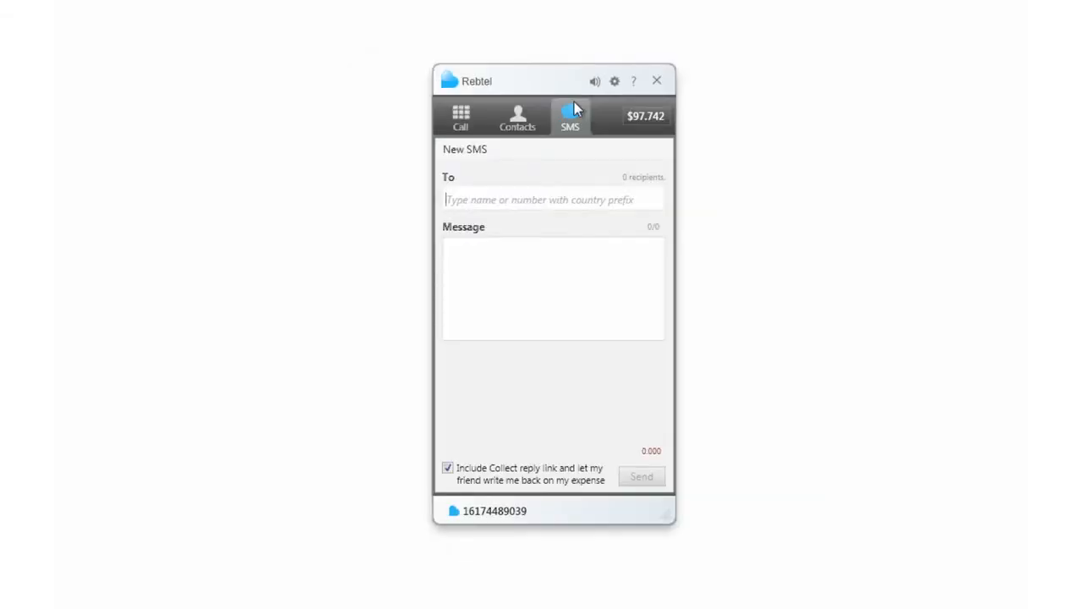
Send John Appleseed a text message beginning 'Hello from Re'.
type("John Appleseed")
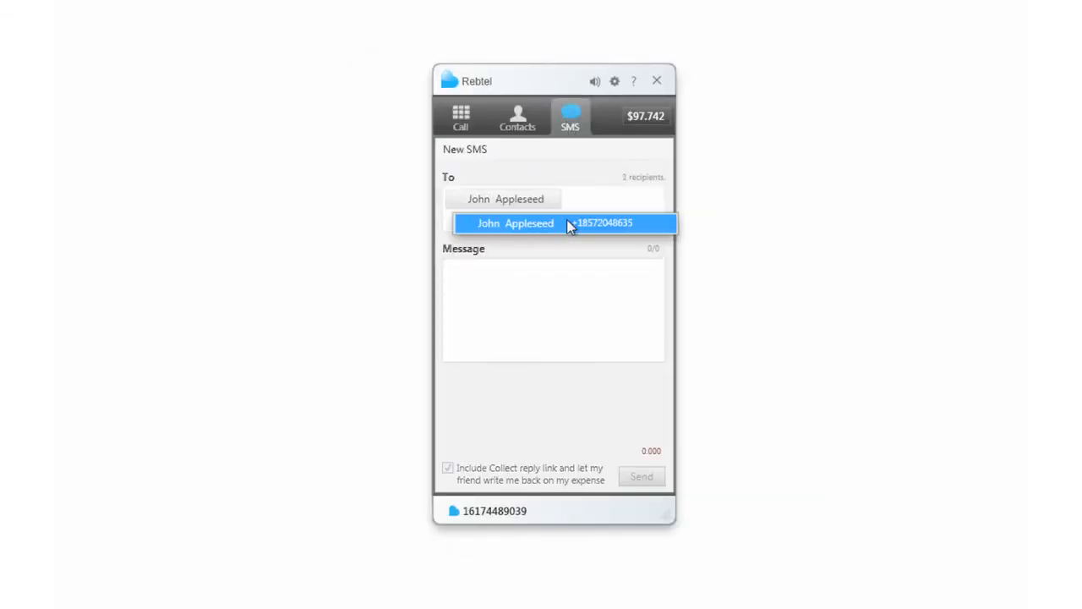
type("Hello from Re")
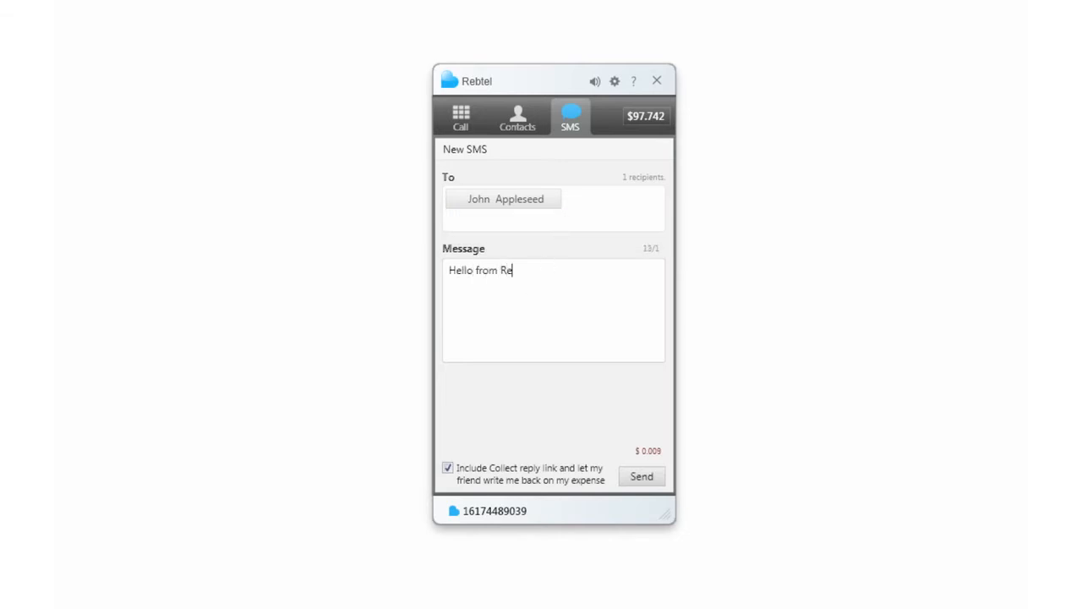
left_click(641, 477)
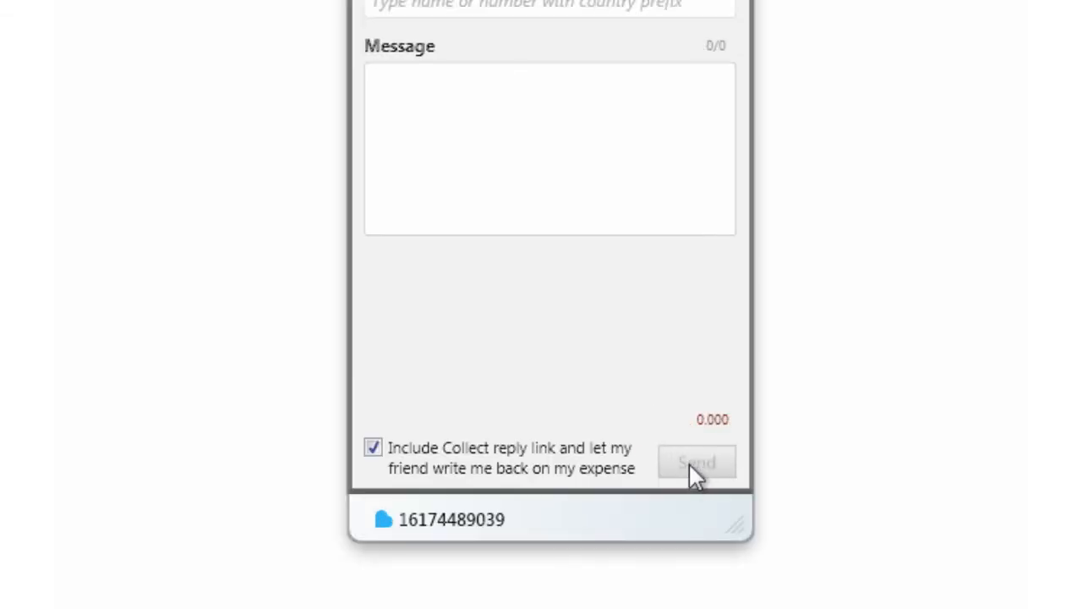
Connect a United States phone number starting 61751 and submit it to receive a PIN.
left_click(696, 461)
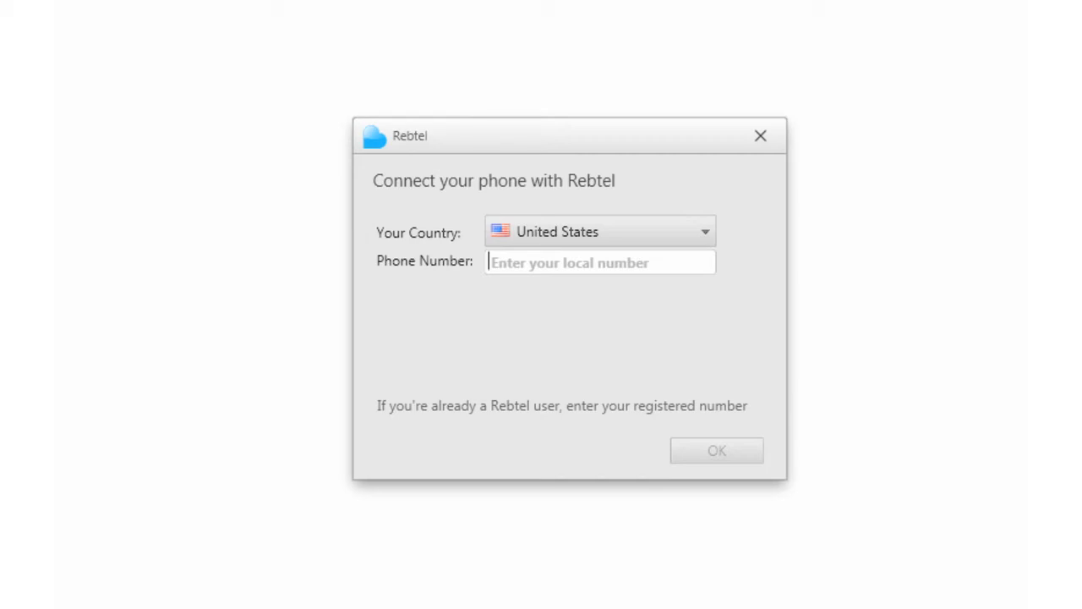
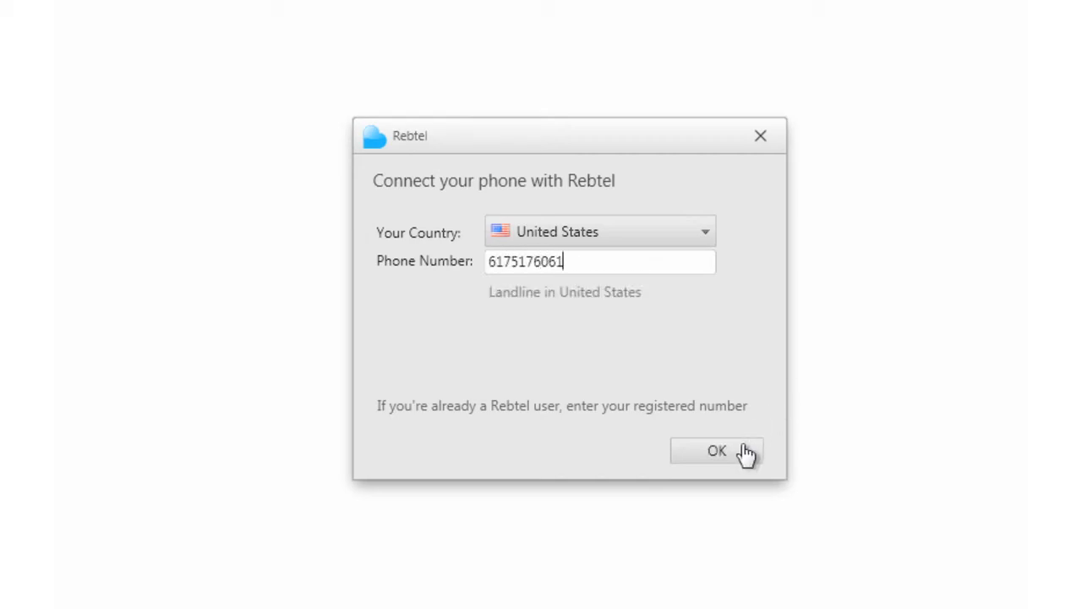
left_click(716, 450)
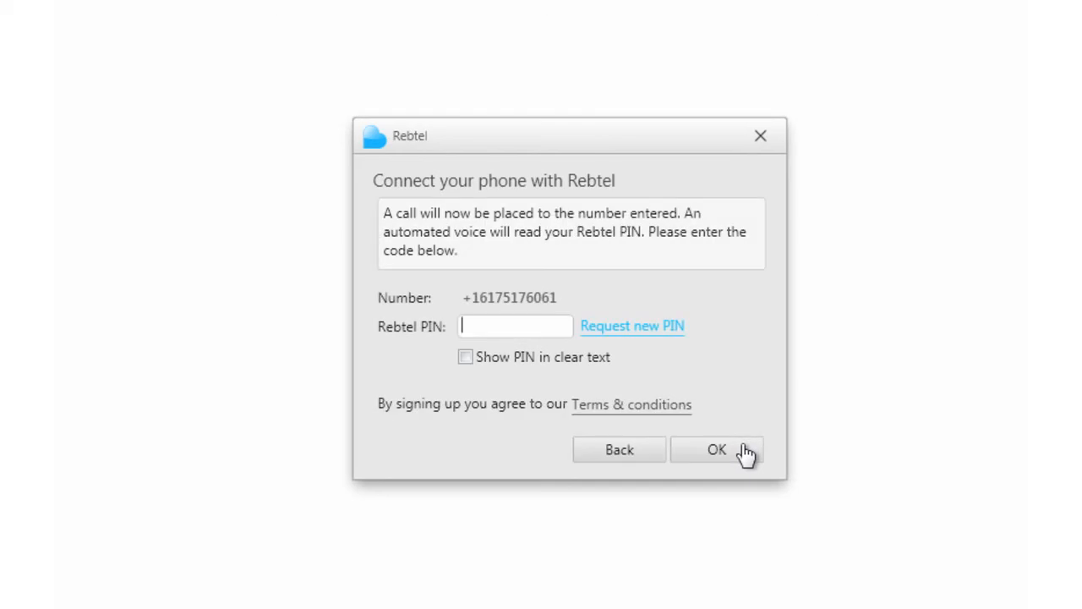